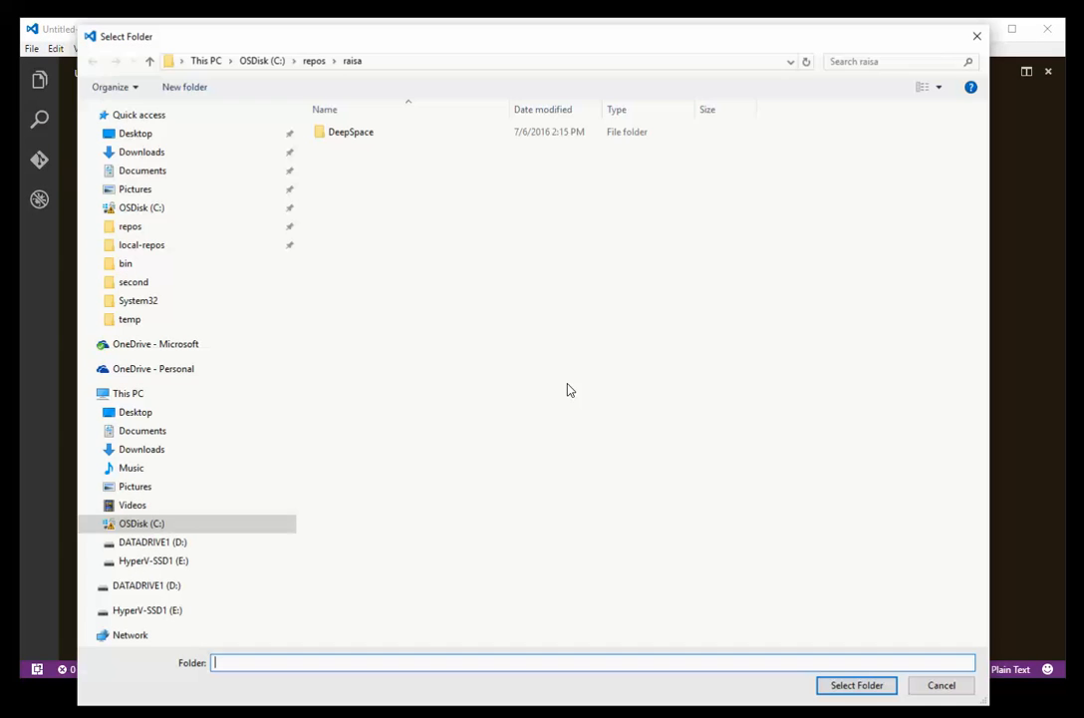
# Open the GitJava folder inside local-repos as the workspace
pyautogui.click(141, 243)
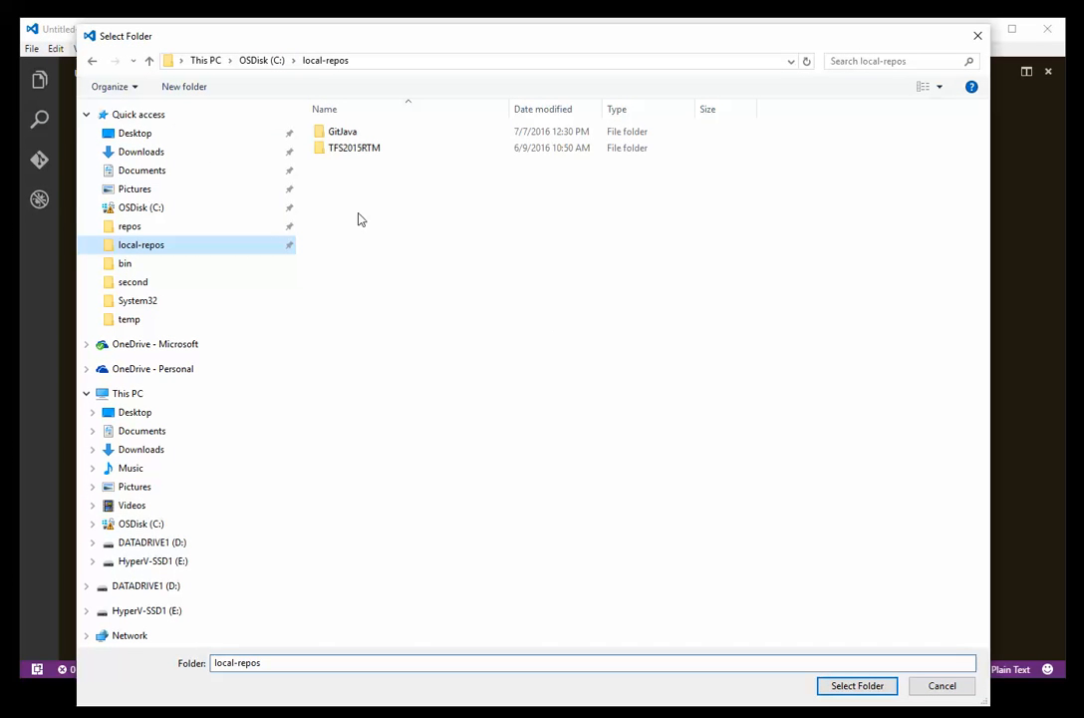
pyautogui.doubleClick(343, 131)
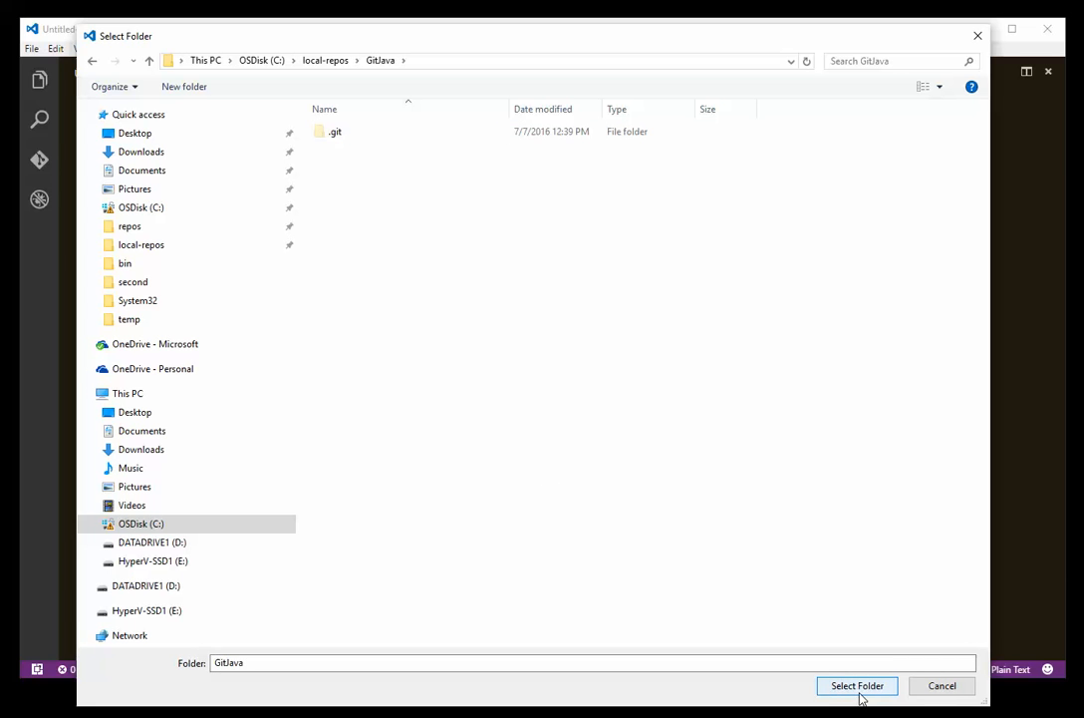
pyautogui.click(857, 685)
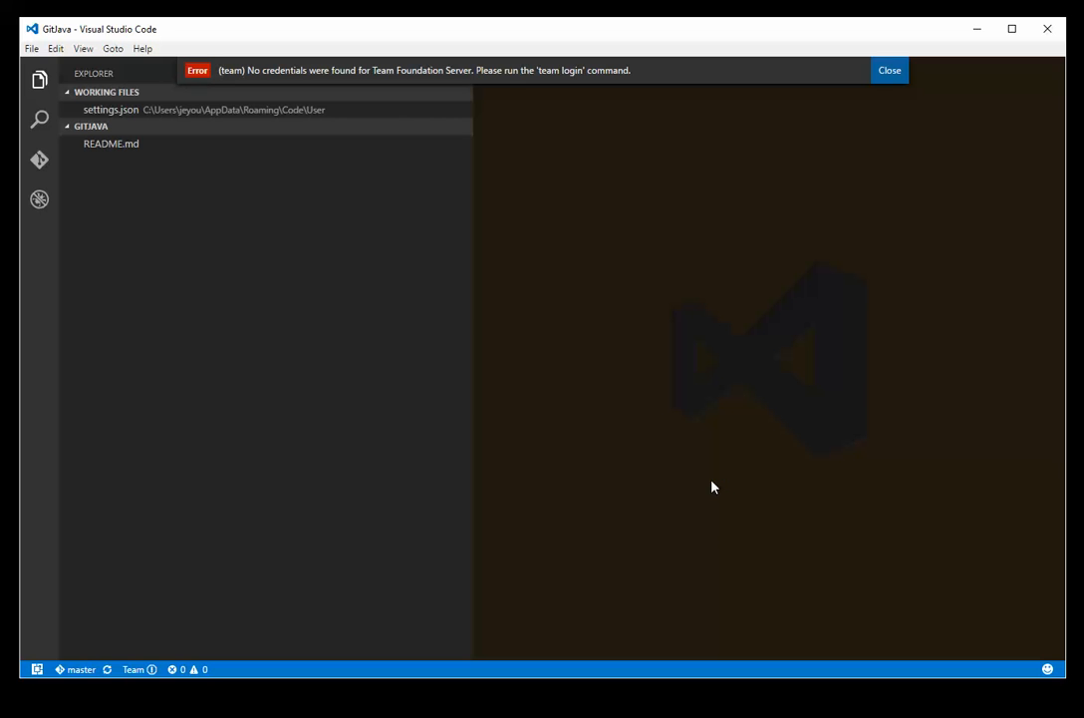
# Dismiss the credentials error and run team login, accepting the username and entering the password
pyautogui.click(889, 70)
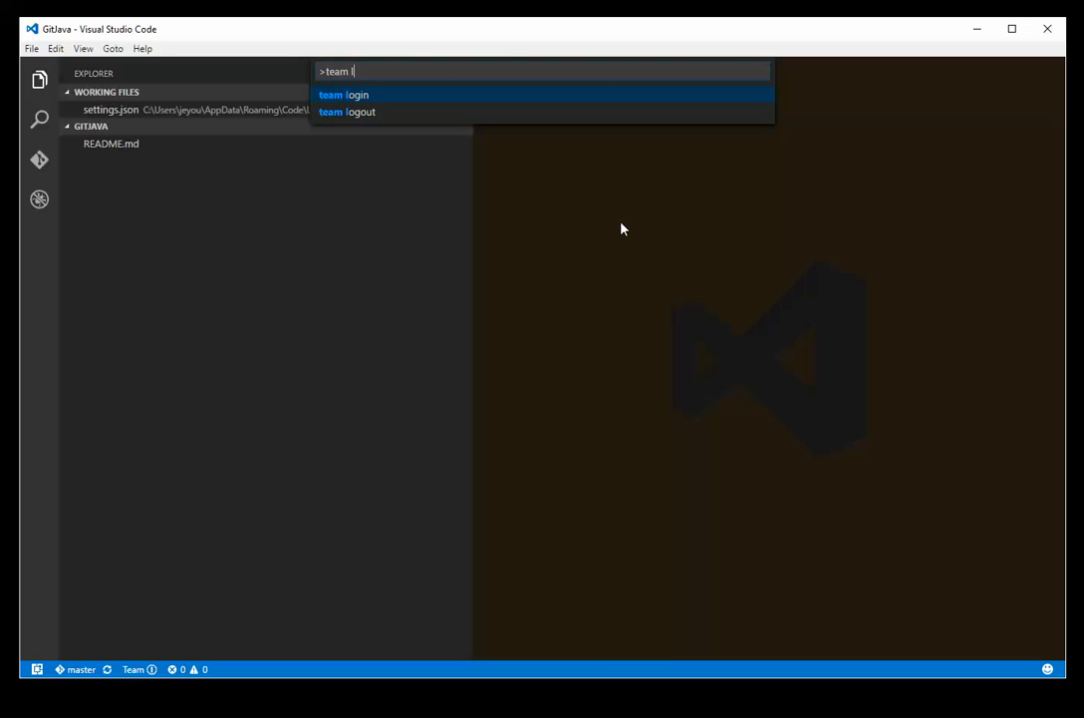
pyautogui.click(343, 94)
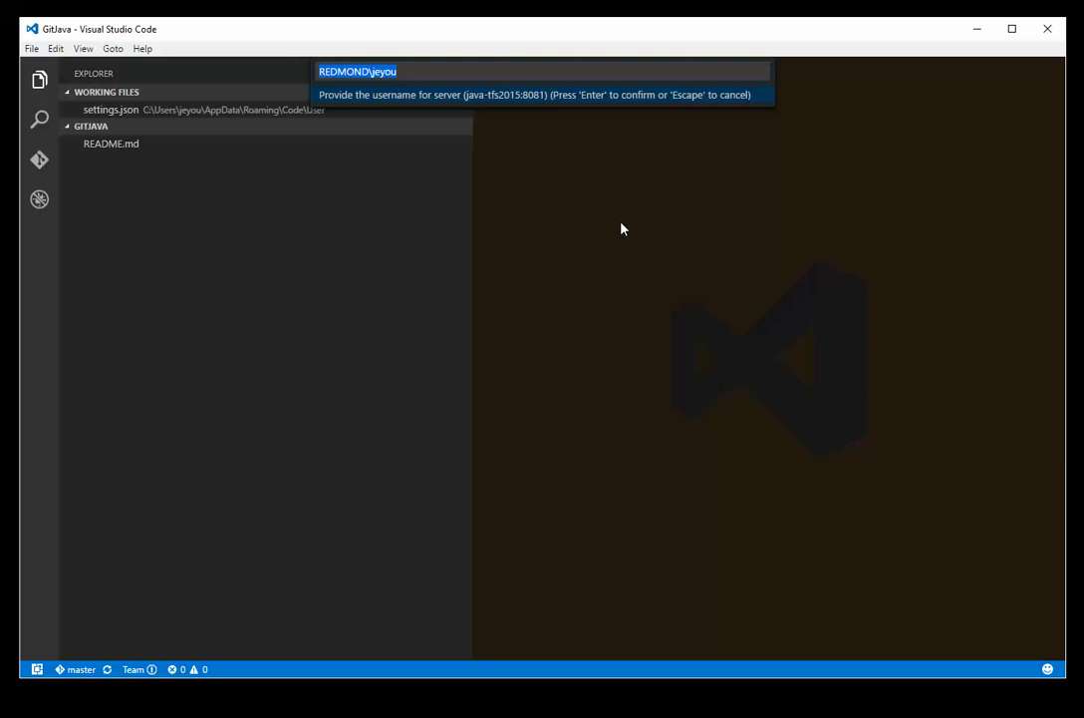
pyautogui.moveTo(387, 106)
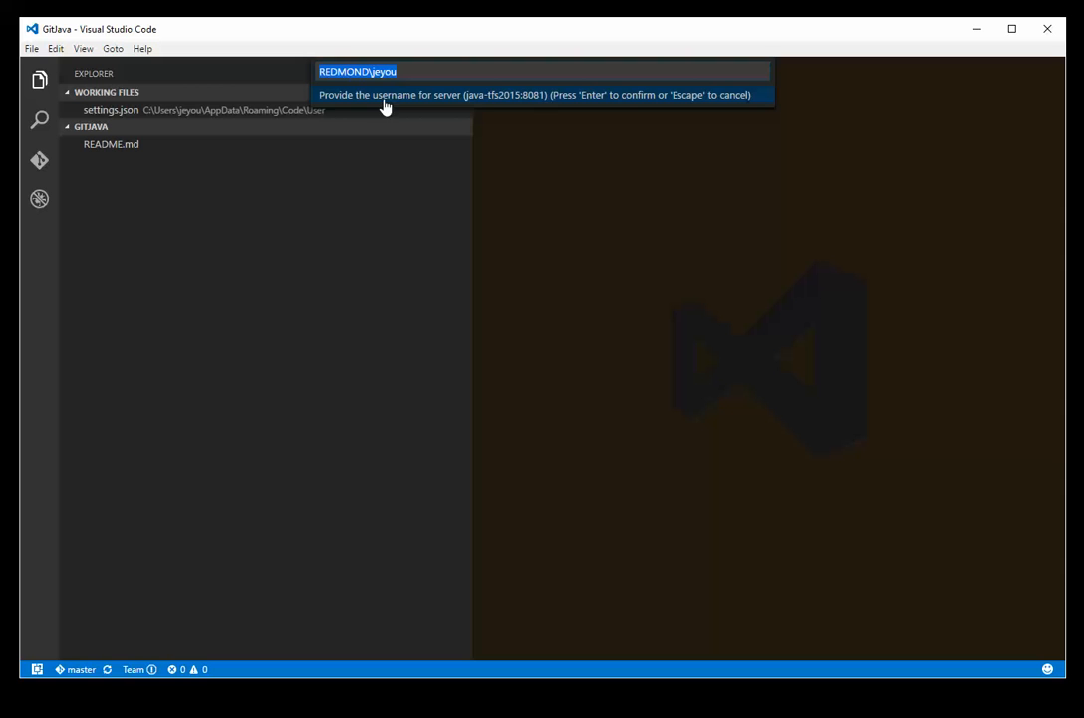
pyautogui.moveTo(491, 100)
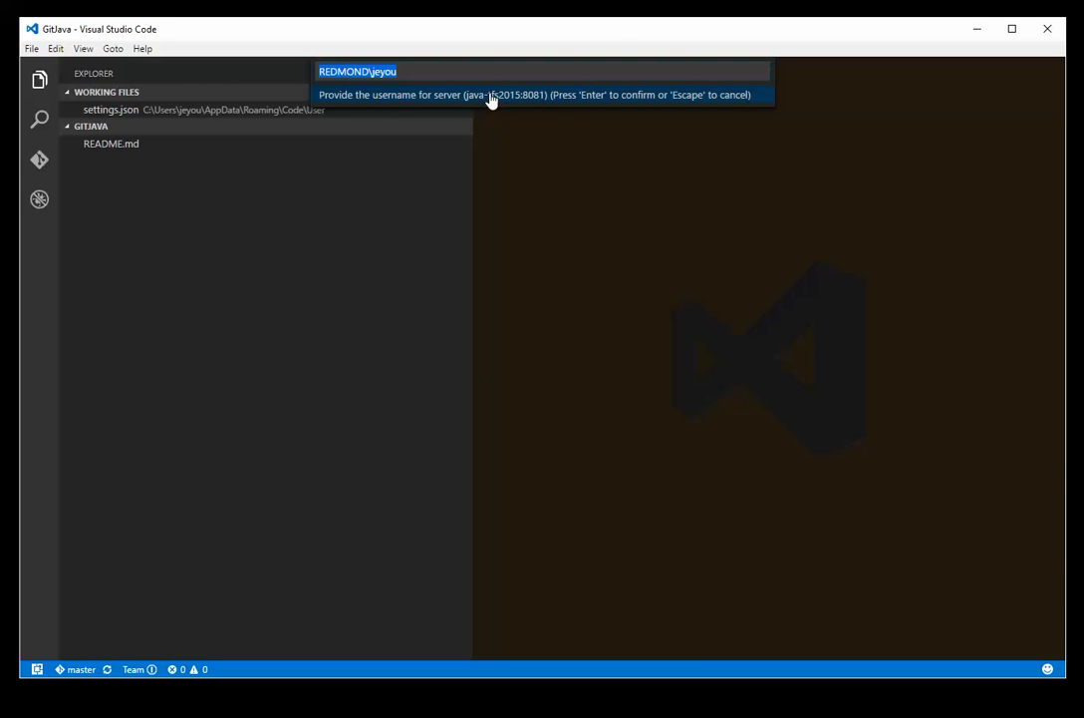
pyautogui.moveTo(506, 108)
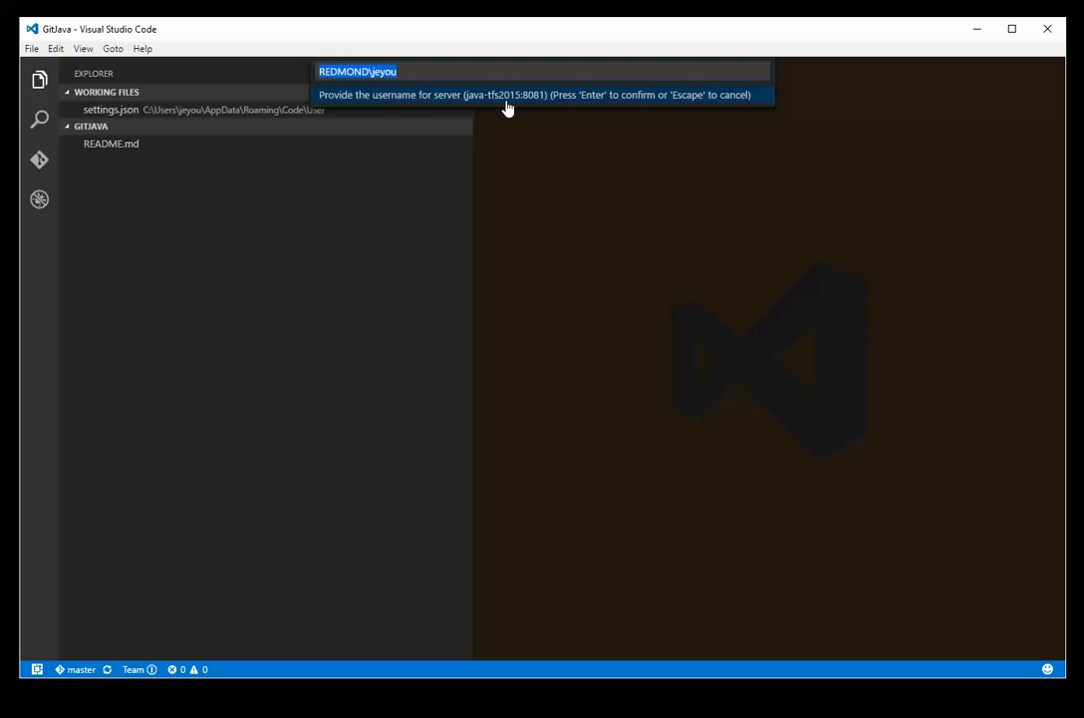
pyautogui.click(721, 76)
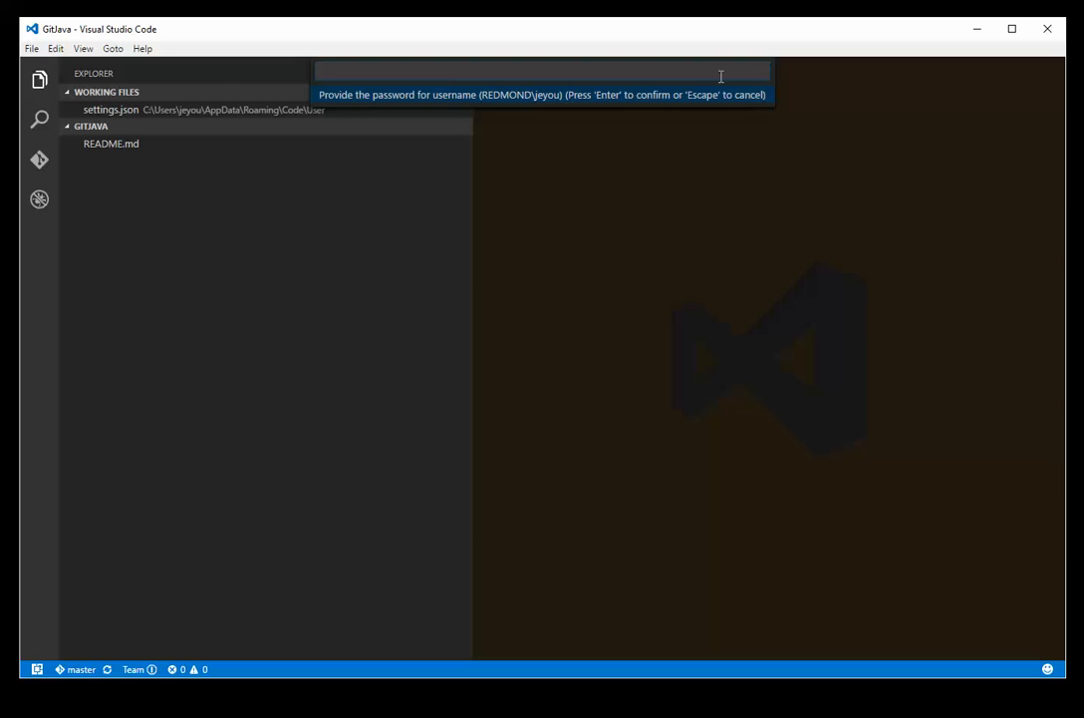
pyautogui.write('password')
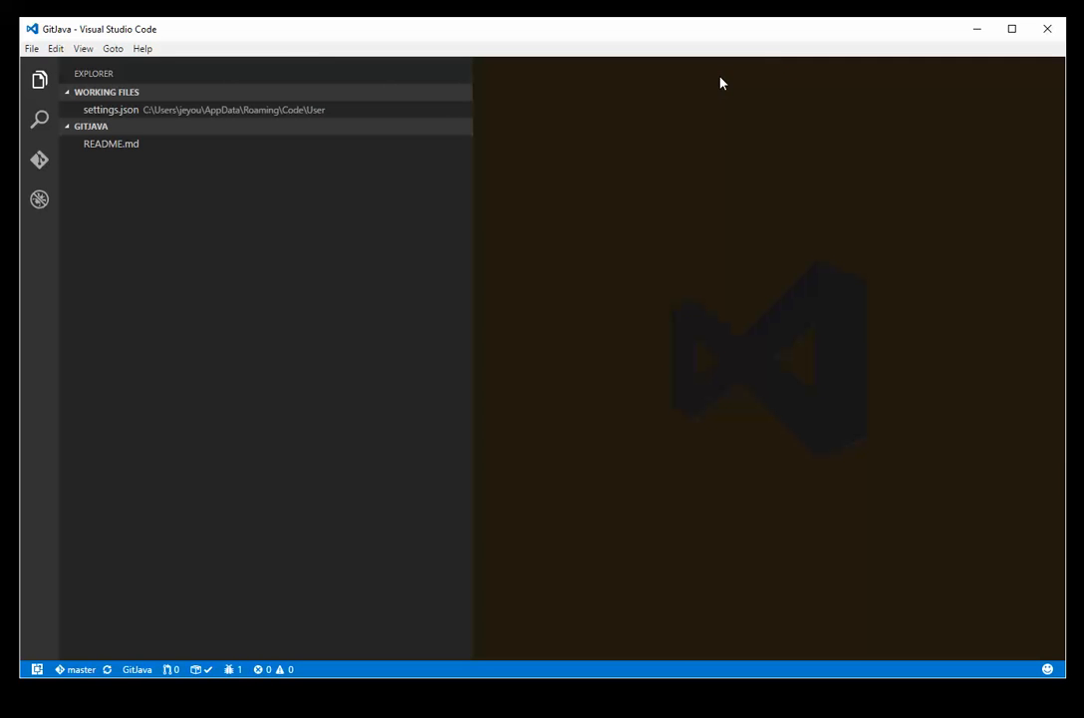
pyautogui.moveTo(488, 277)
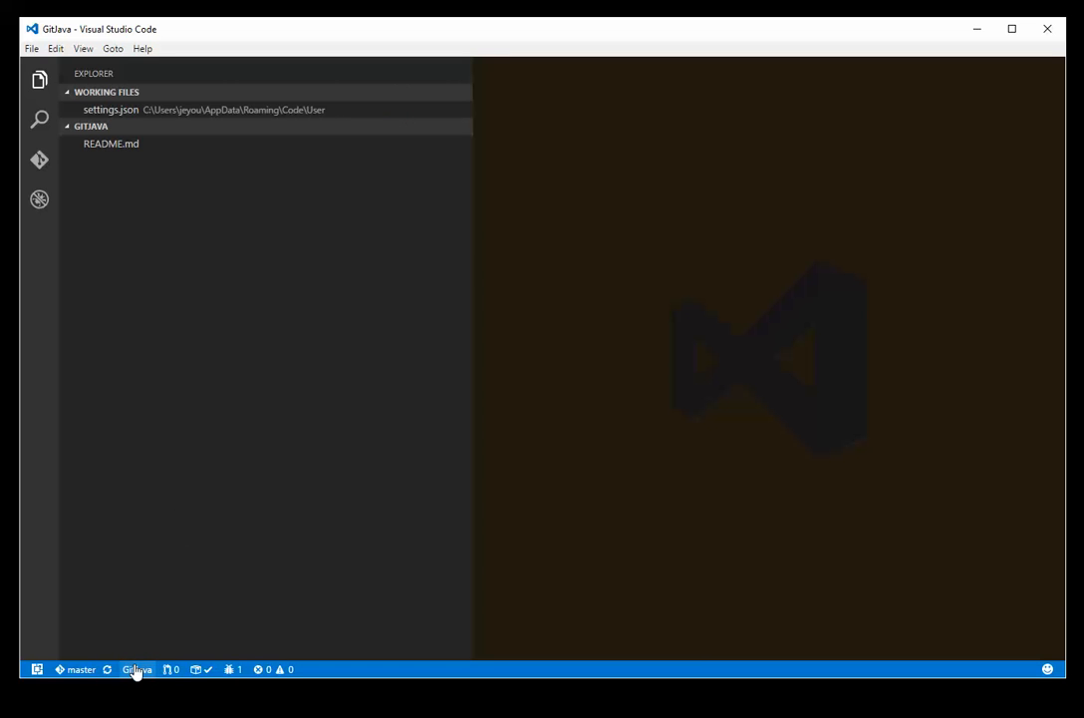
pyautogui.moveTo(167, 670)
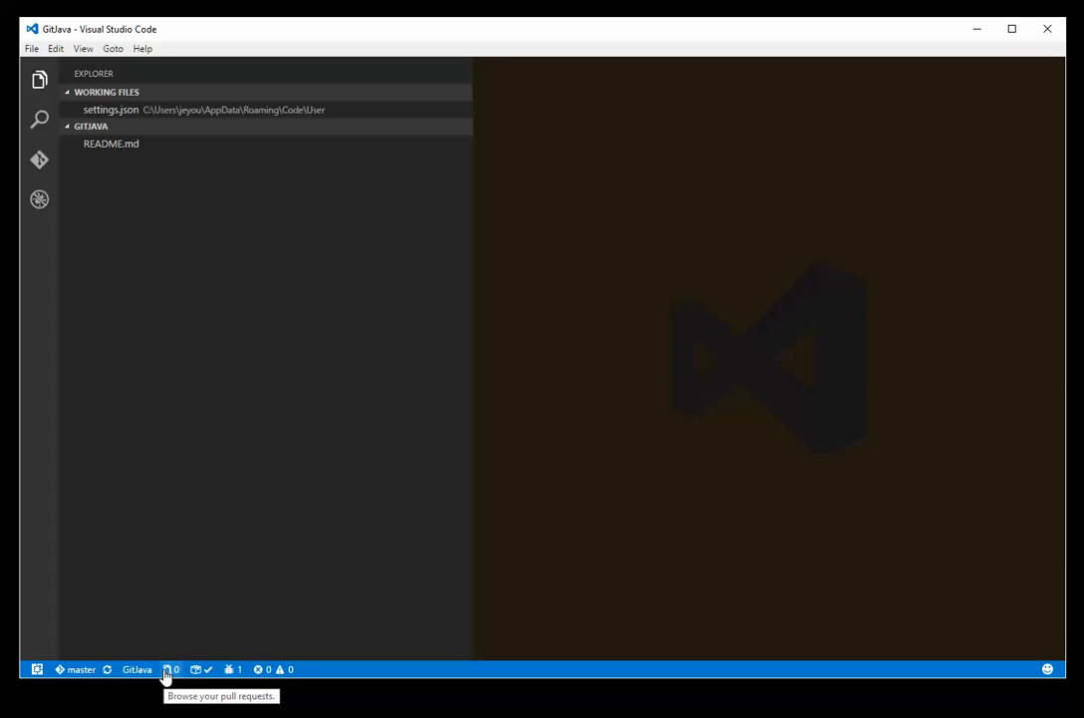
pyautogui.moveTo(231, 670)
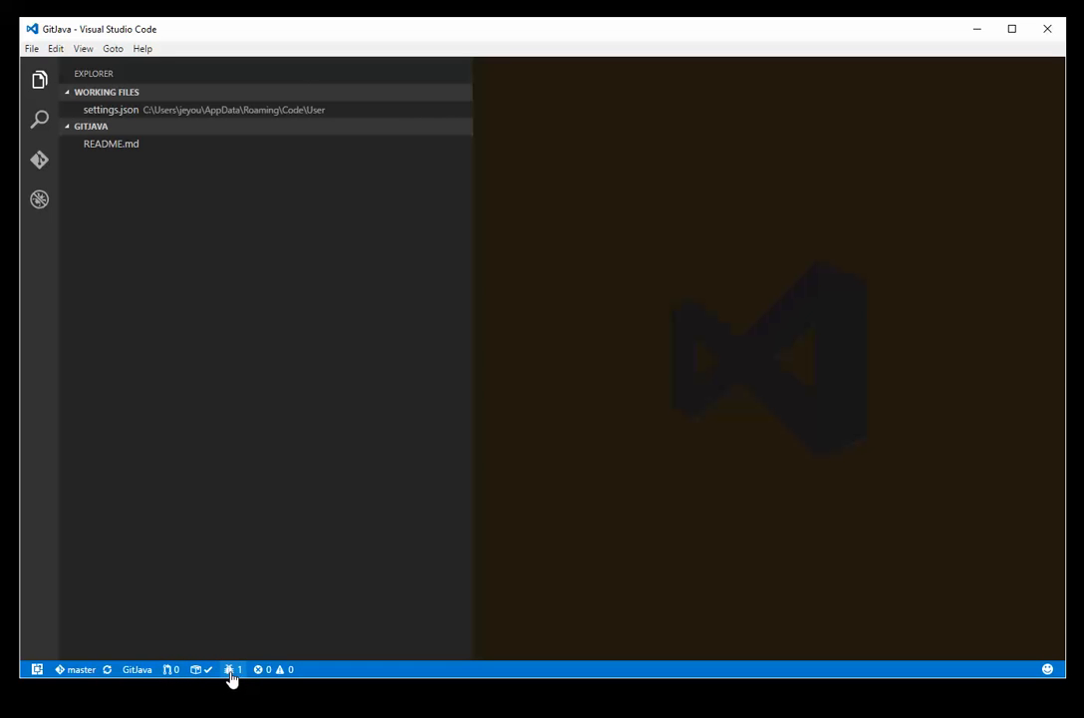
# Open the assigned bug 'Fix that bug!' in the TFS web portal from the status bar work items indicator
pyautogui.click(231, 670)
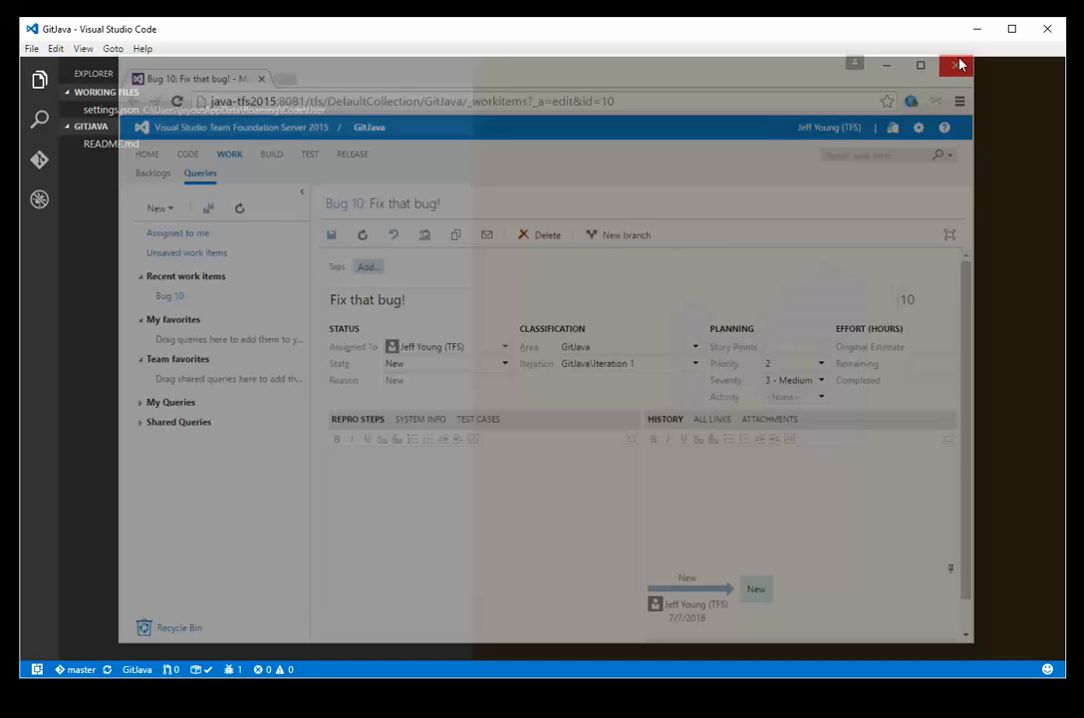
# Close the browser window showing Bug 10 to return to the GitJava workspace
pyautogui.click(956, 63)
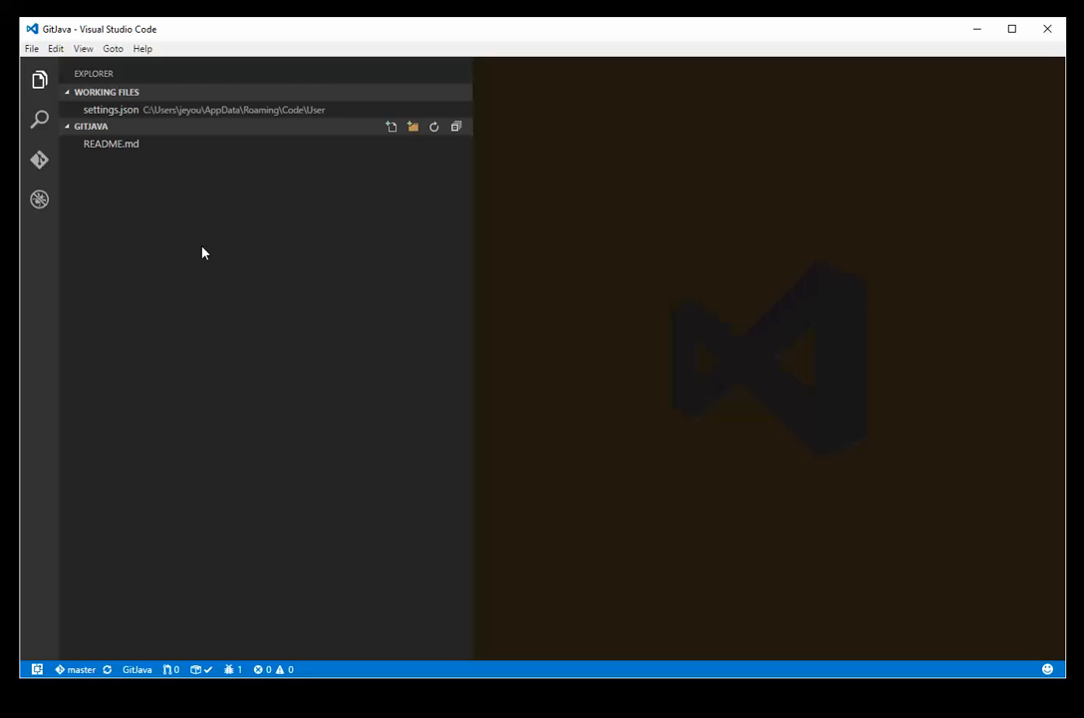
pyautogui.moveTo(440, 291)
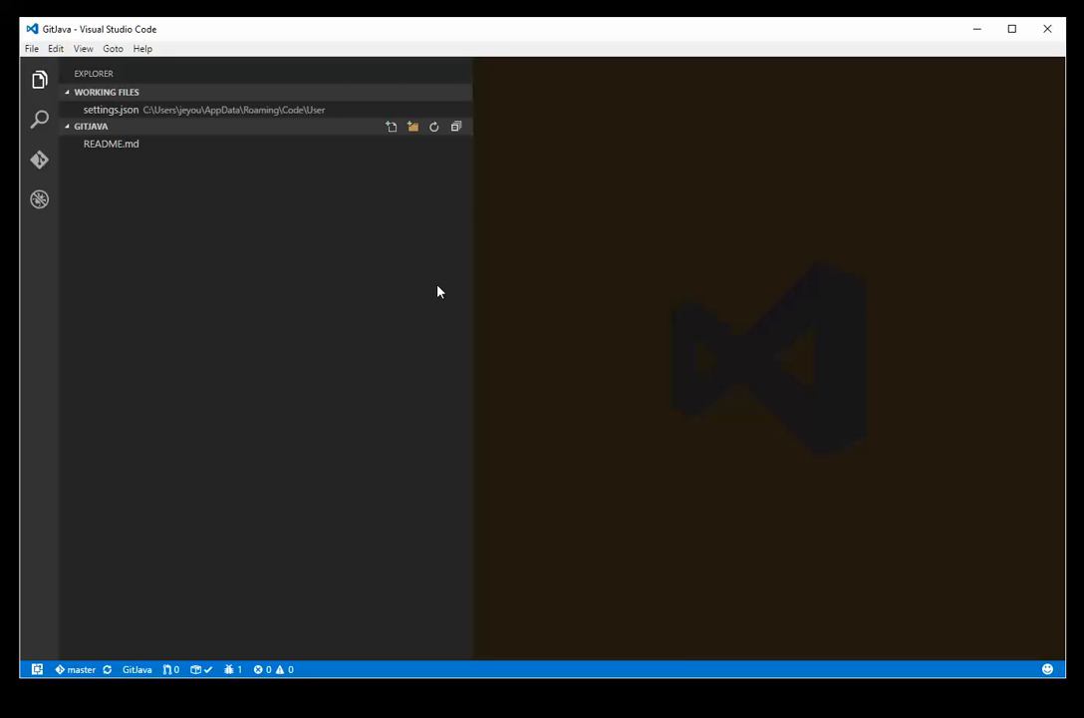
# Show the File menu to begin opening a different folder
pyautogui.click(32, 48)
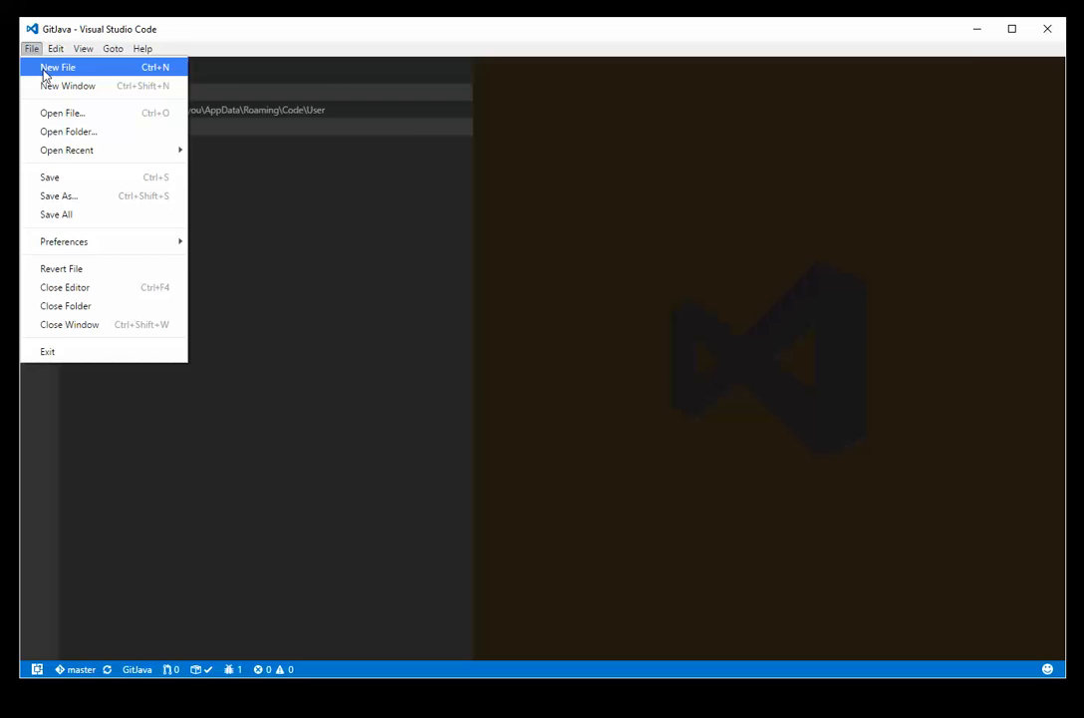
# Open the GitProject folder inside TFS2015RTM as the workspace
pyautogui.click(67, 131)
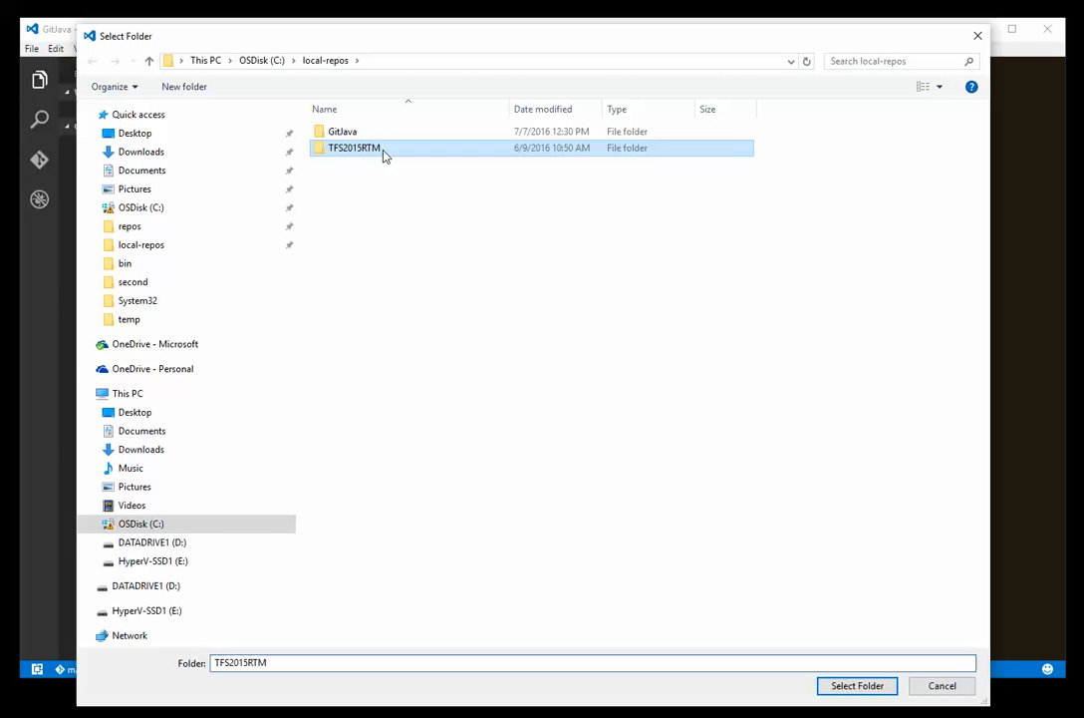
pyautogui.doubleClick(355, 147)
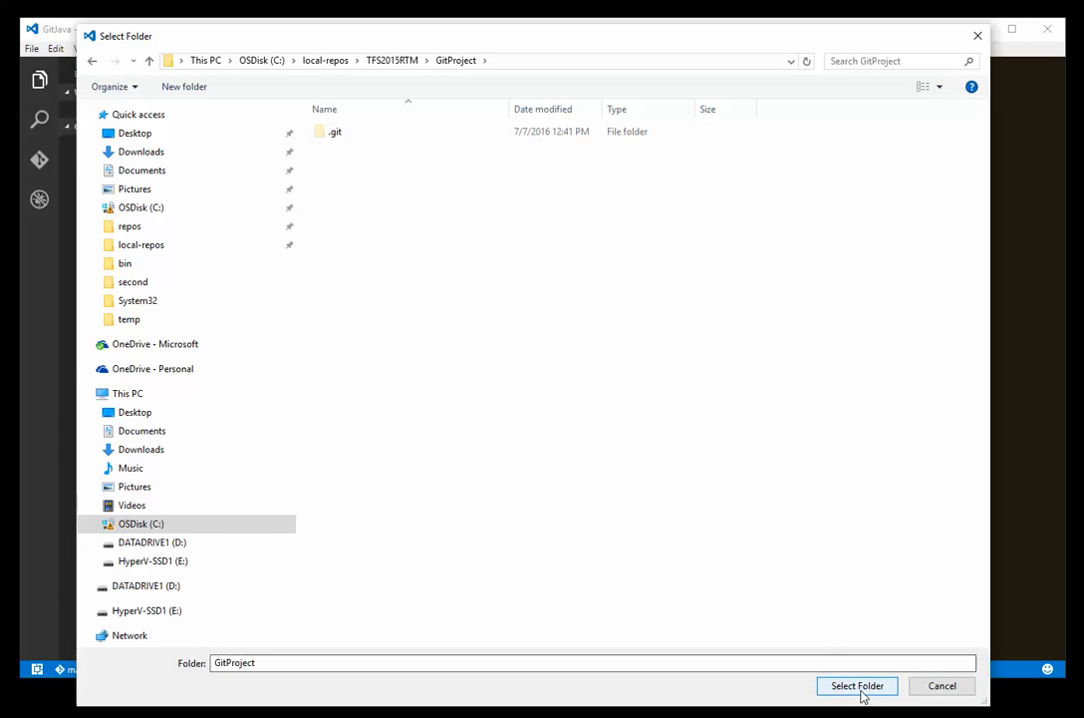
pyautogui.click(857, 685)
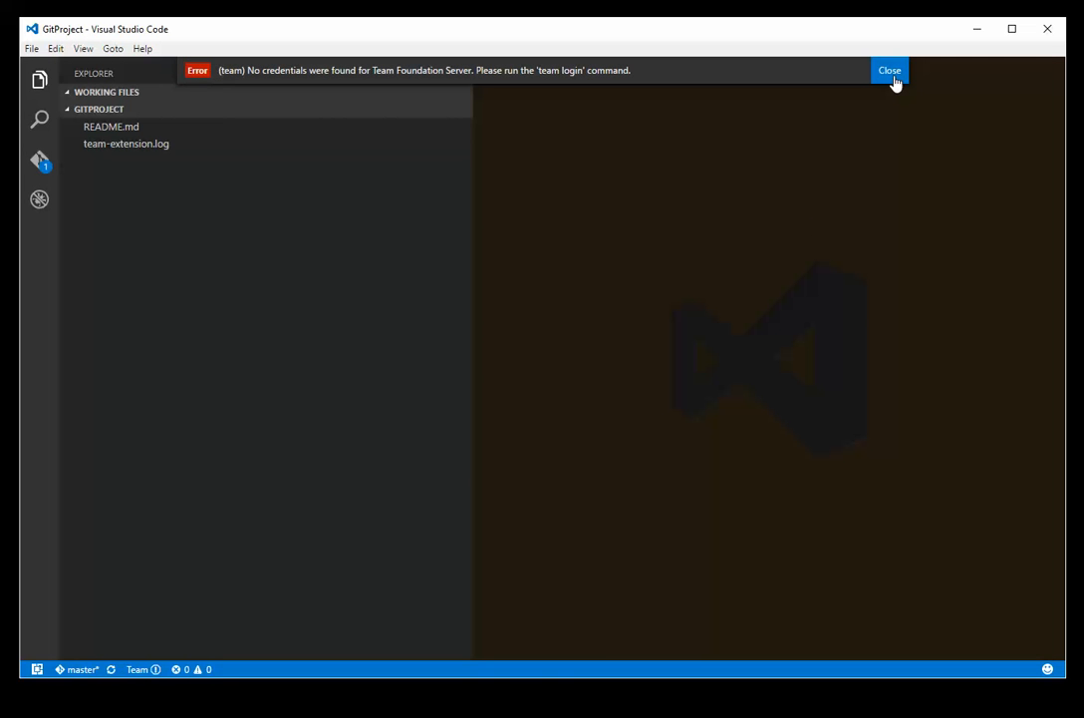
# Submit the account password via the Command Palette so GitProject connects to the TFS server
pyautogui.press('ctrl+shift+p')
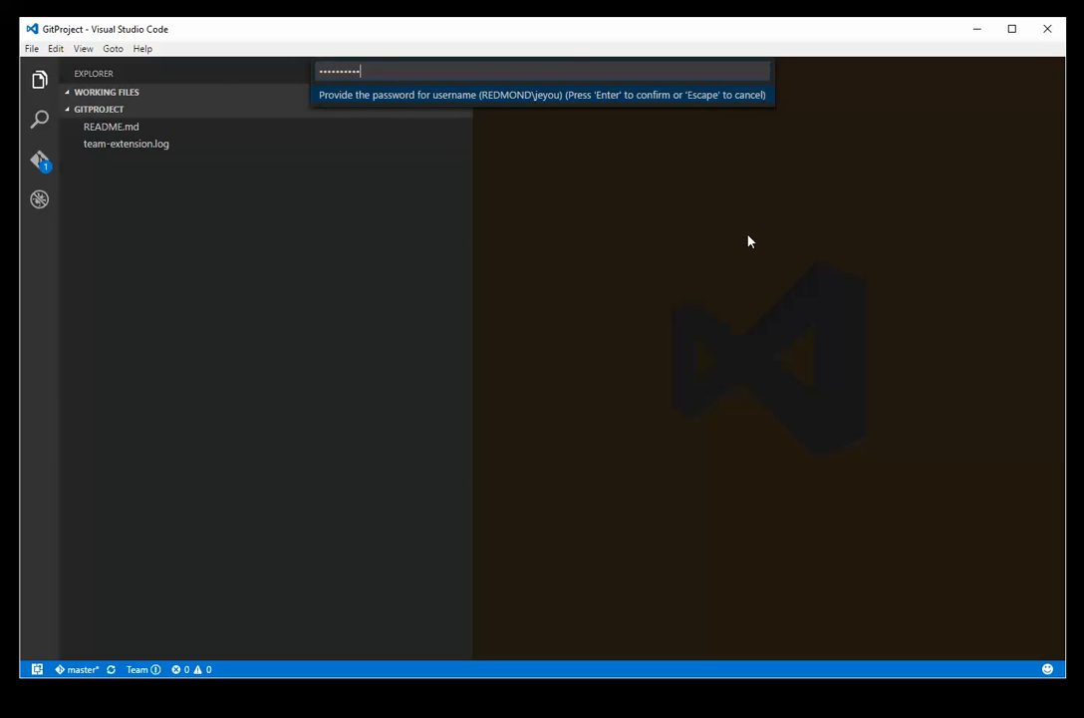
pyautogui.press('Enter')
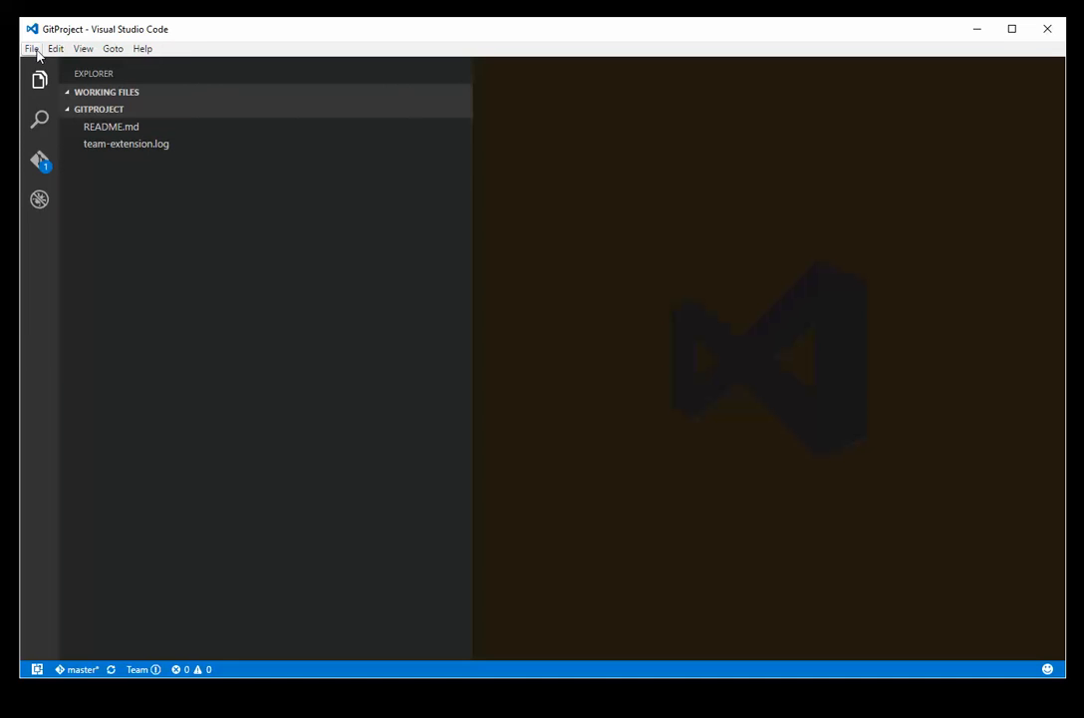
# Reopen the GitJava folder as the workspace so its team details show in the status bar
pyautogui.click(32, 48)
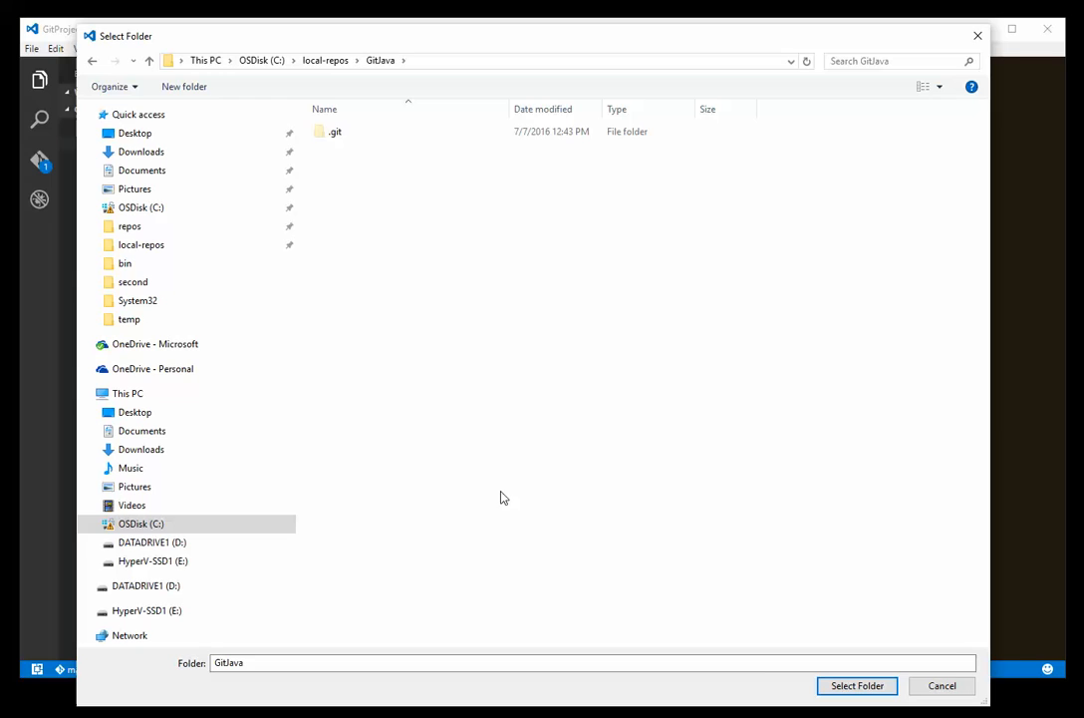
pyautogui.click(857, 685)
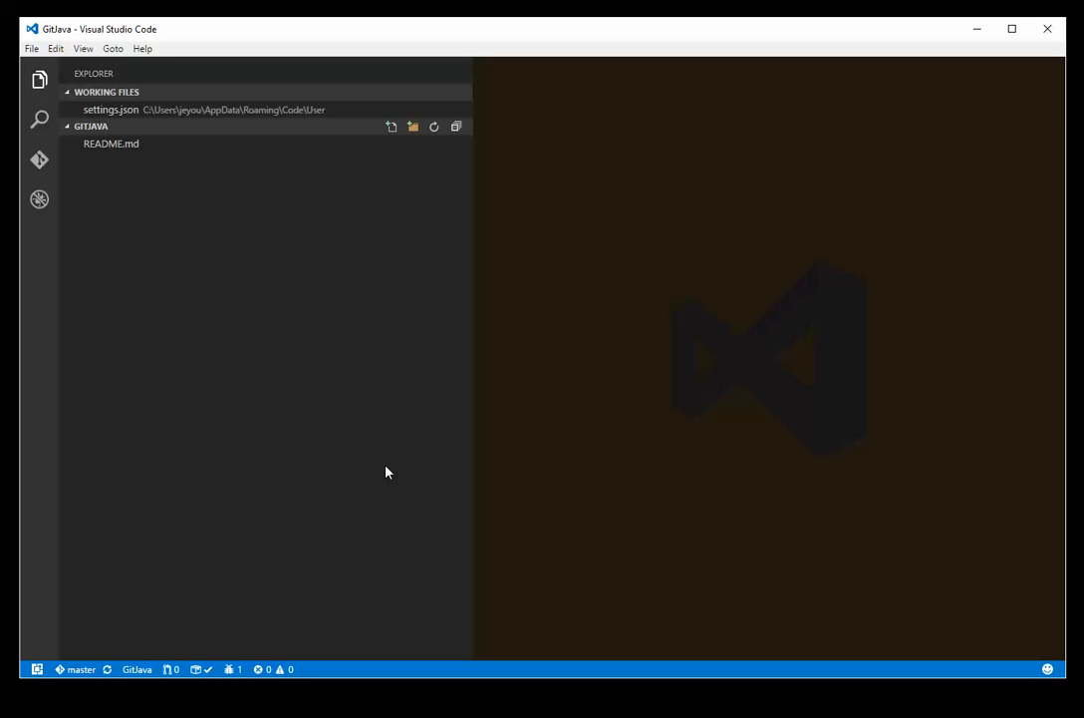
pyautogui.moveTo(538, 411)
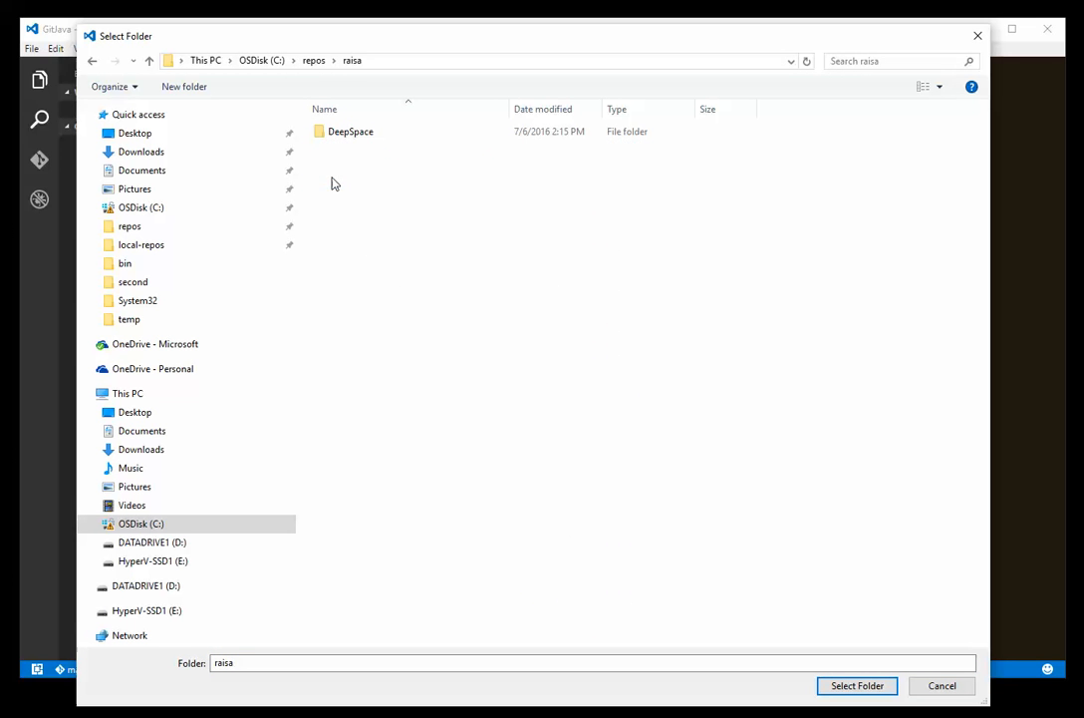
# Open the DeepSpace folder as the workspace, which reports no Team Services access token
pyautogui.doubleClick(351, 132)
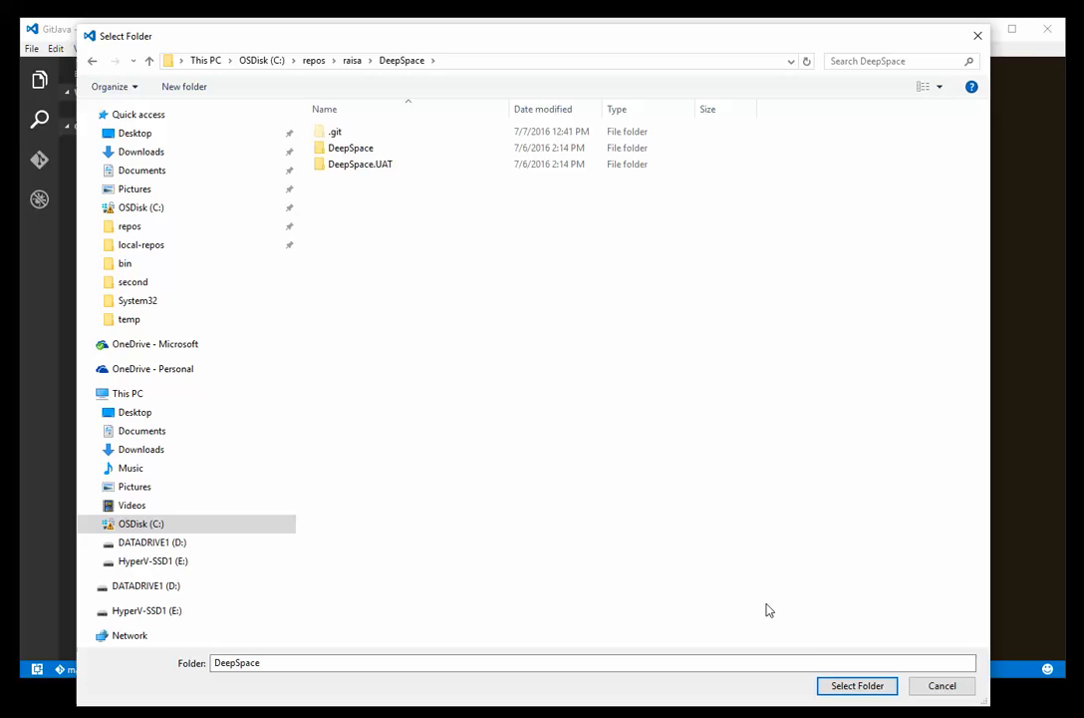
pyautogui.click(857, 686)
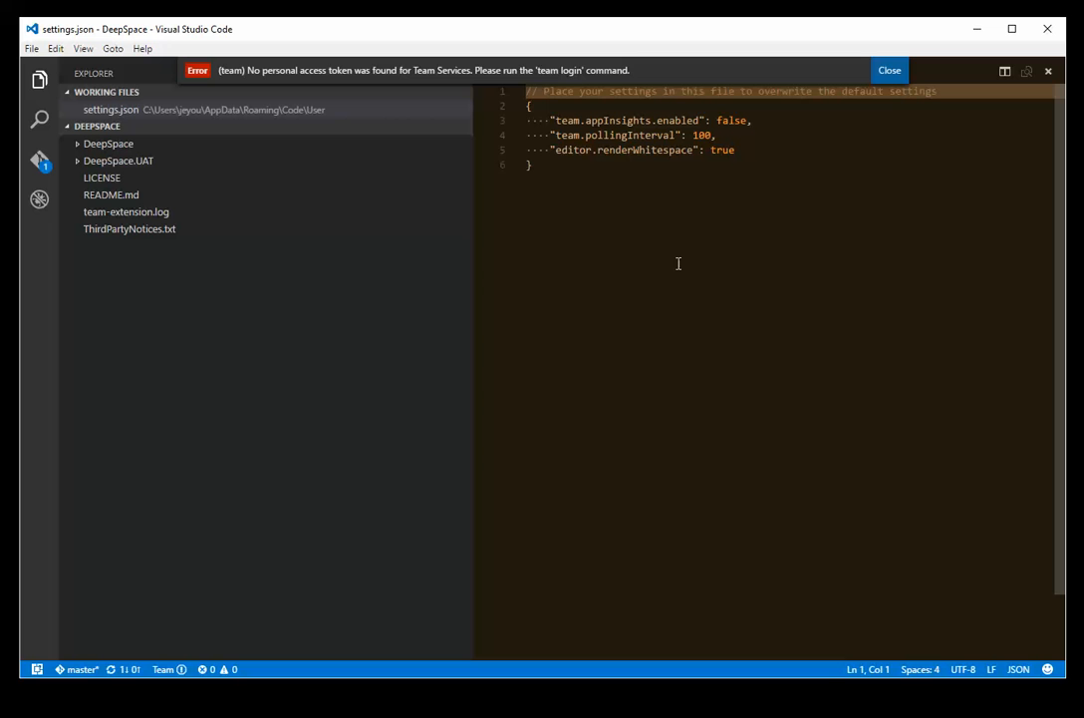
pyautogui.moveTo(889, 70)
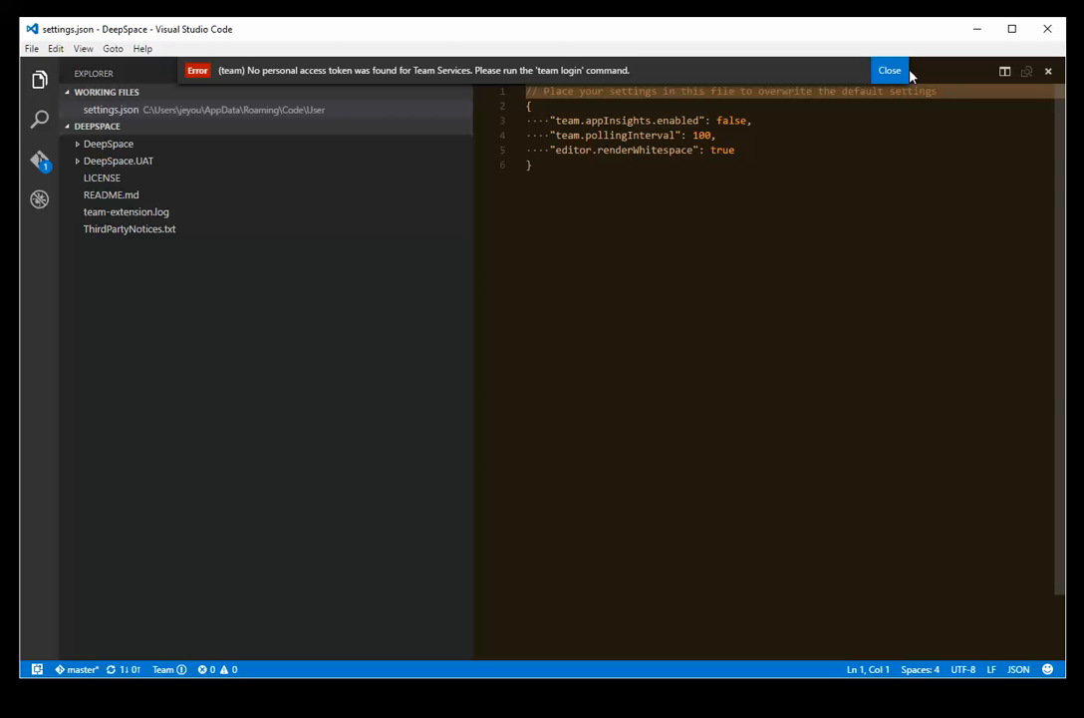
# Dismiss the missing-token error and start team login to get the personal access token prompt
pyautogui.click(889, 70)
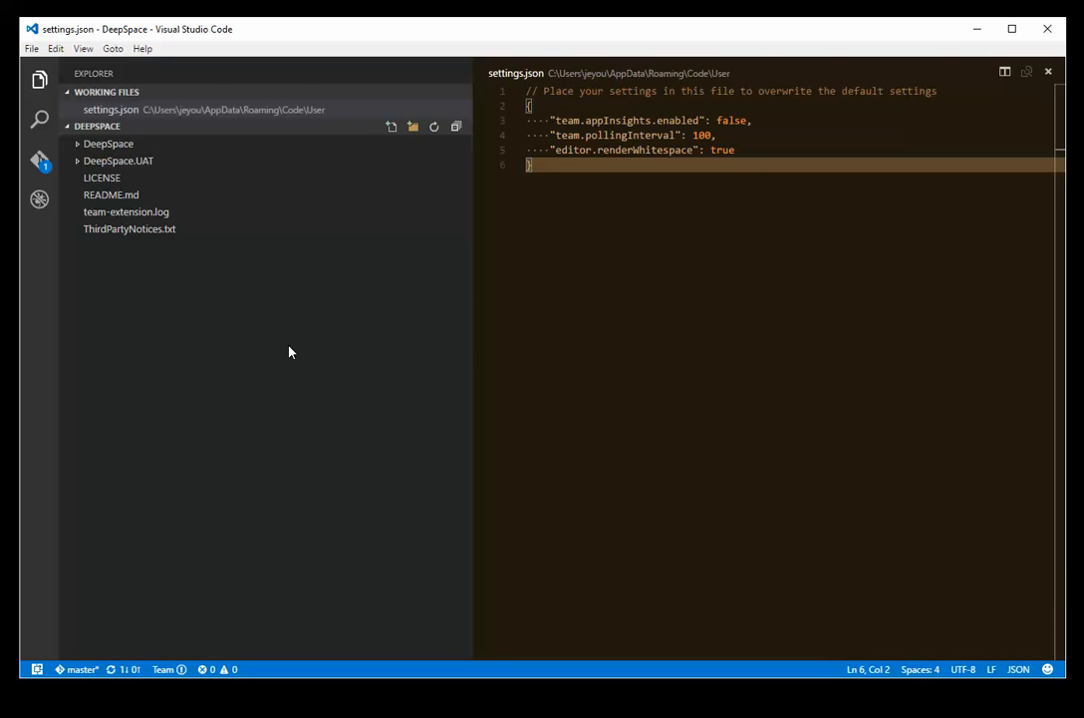
pyautogui.click(164, 670)
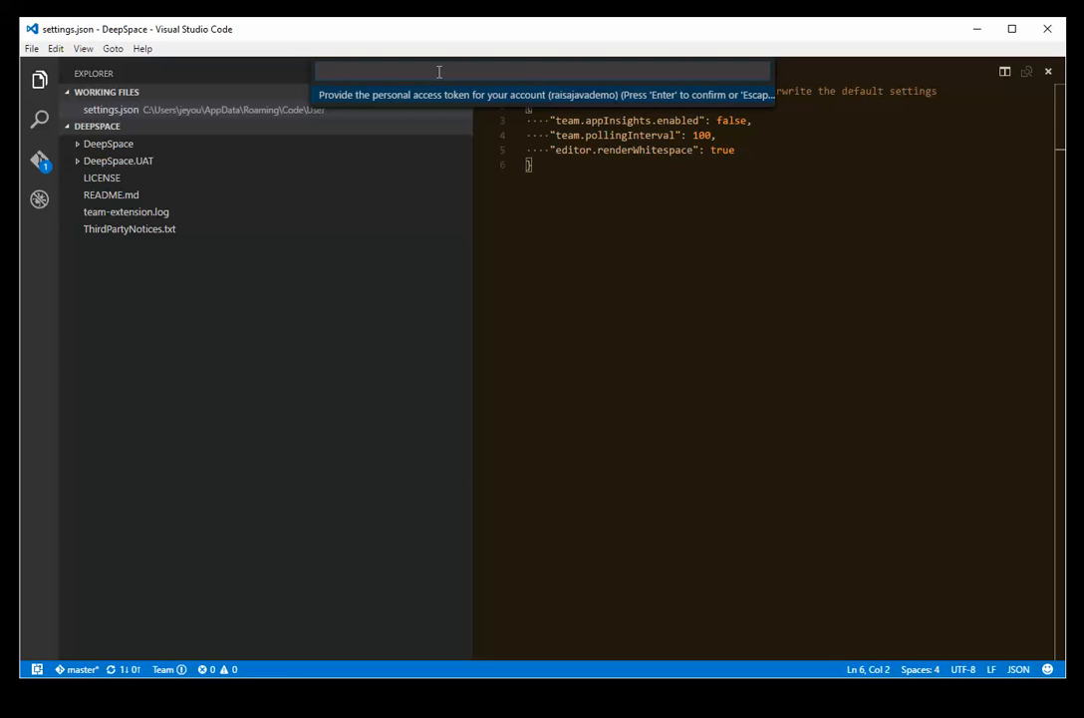
# Submit the personal access token so DeepSpace build and work item indicators appear
pyautogui.press('Escape')
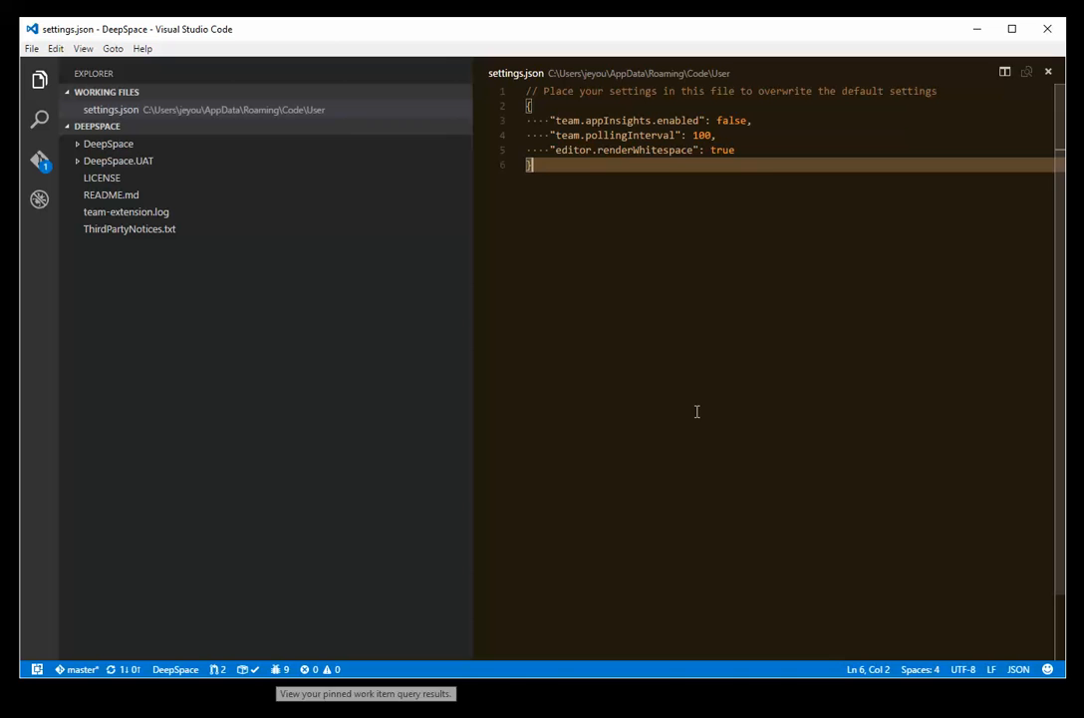
pyautogui.moveTo(574, 95)
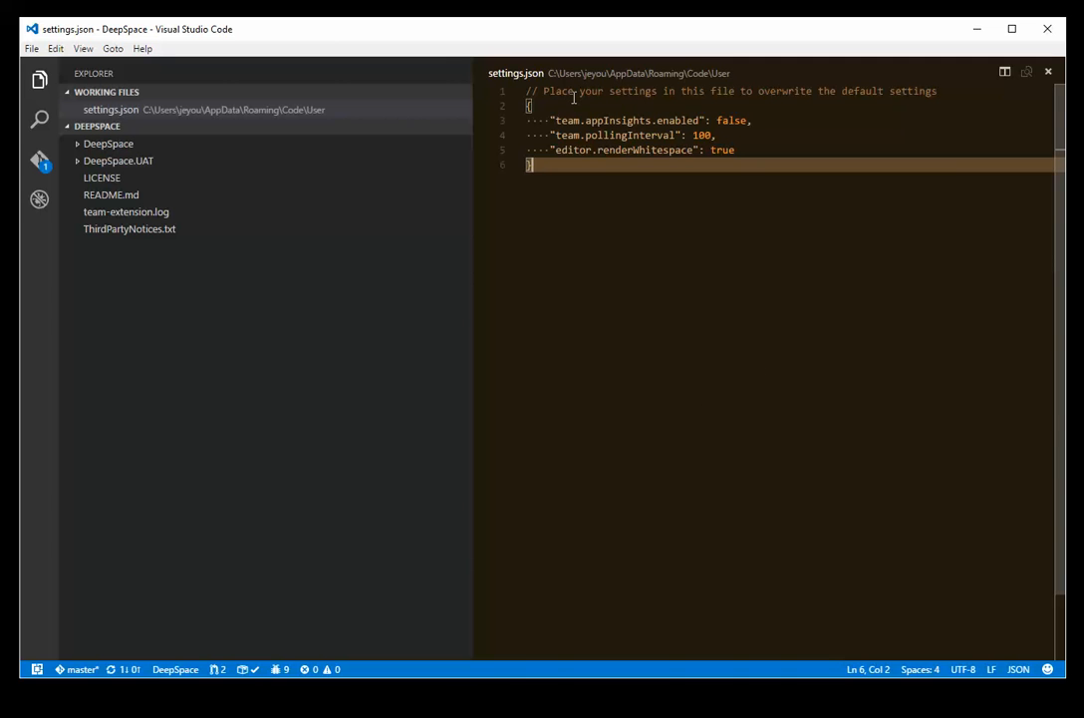
# Focus settings.json and deselect the team settings lines without changing them
pyautogui.click(1048, 72)
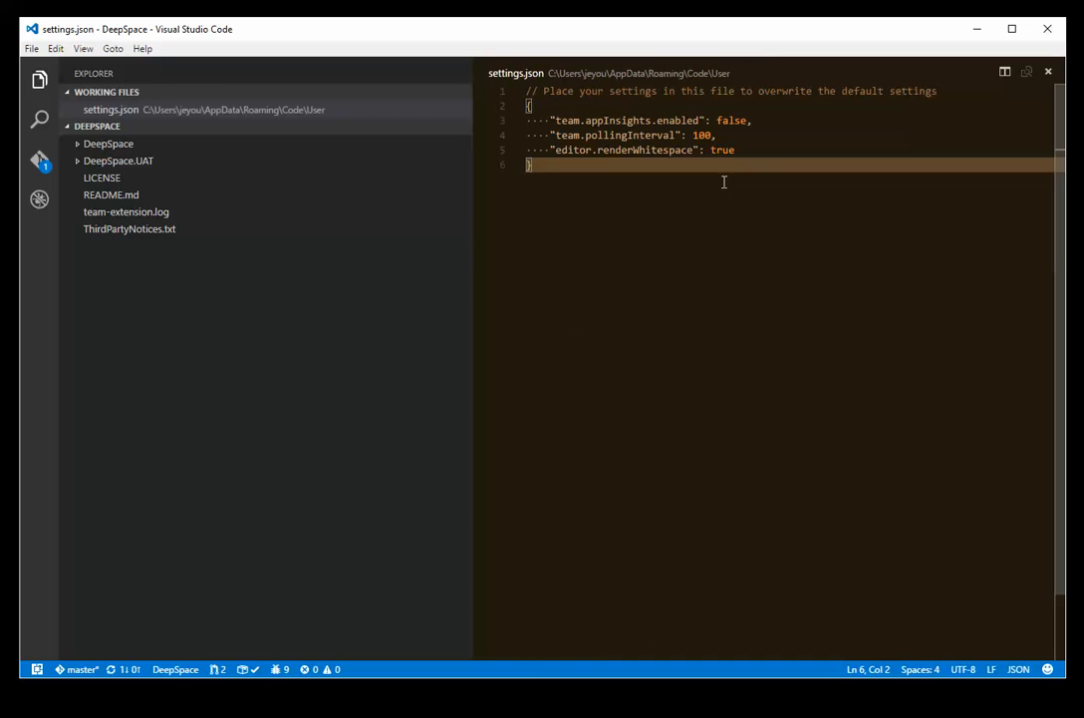
pyautogui.moveTo(771, 273)
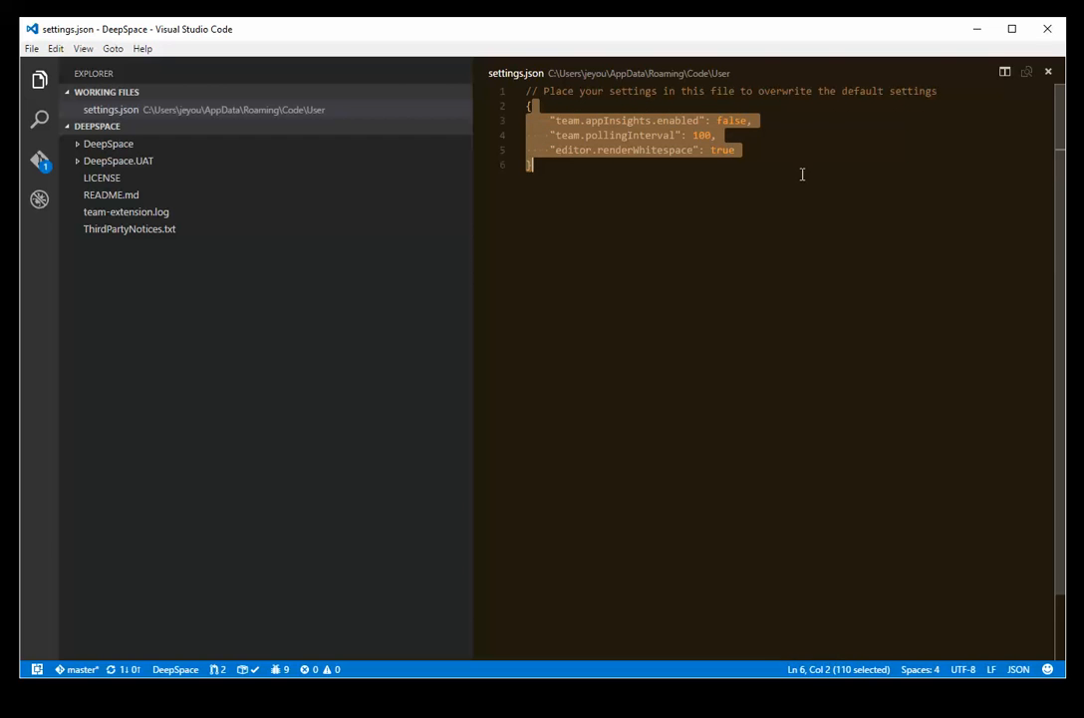
pyautogui.click(797, 163)
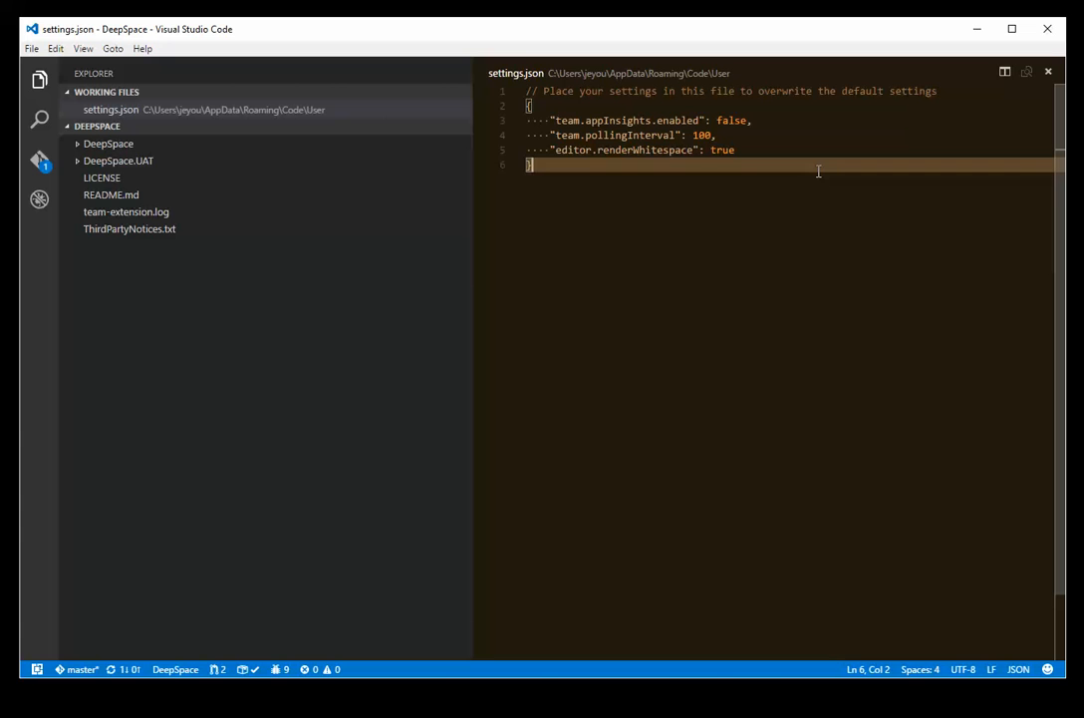
pyautogui.moveTo(801, 183)
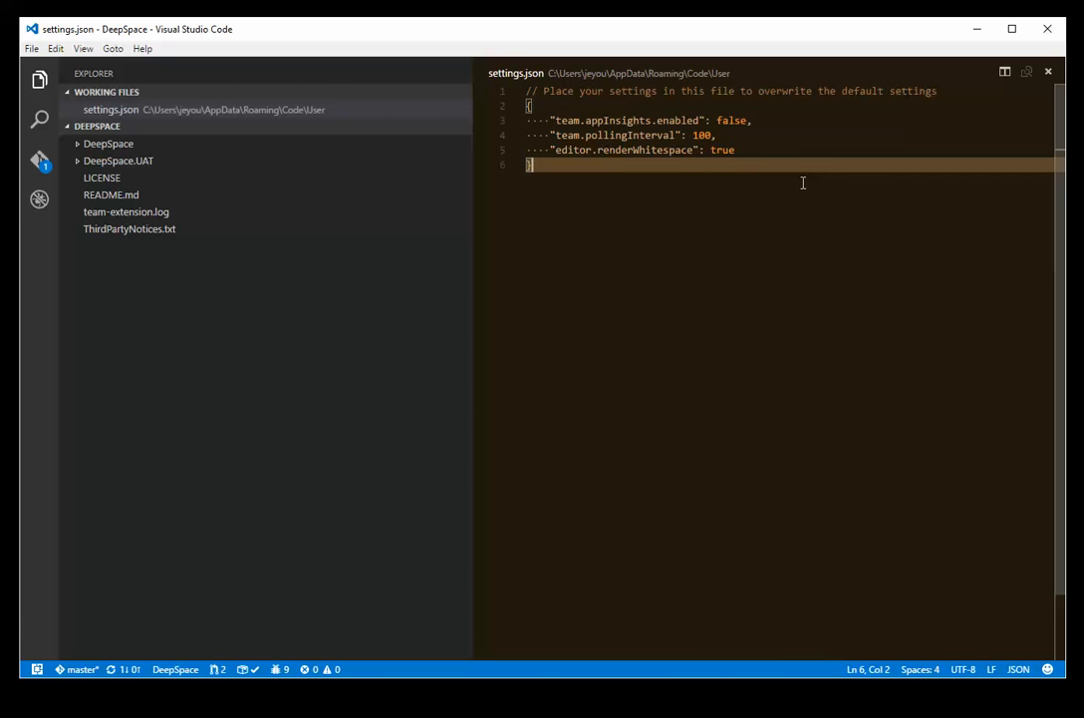
pyautogui.moveTo(781, 275)
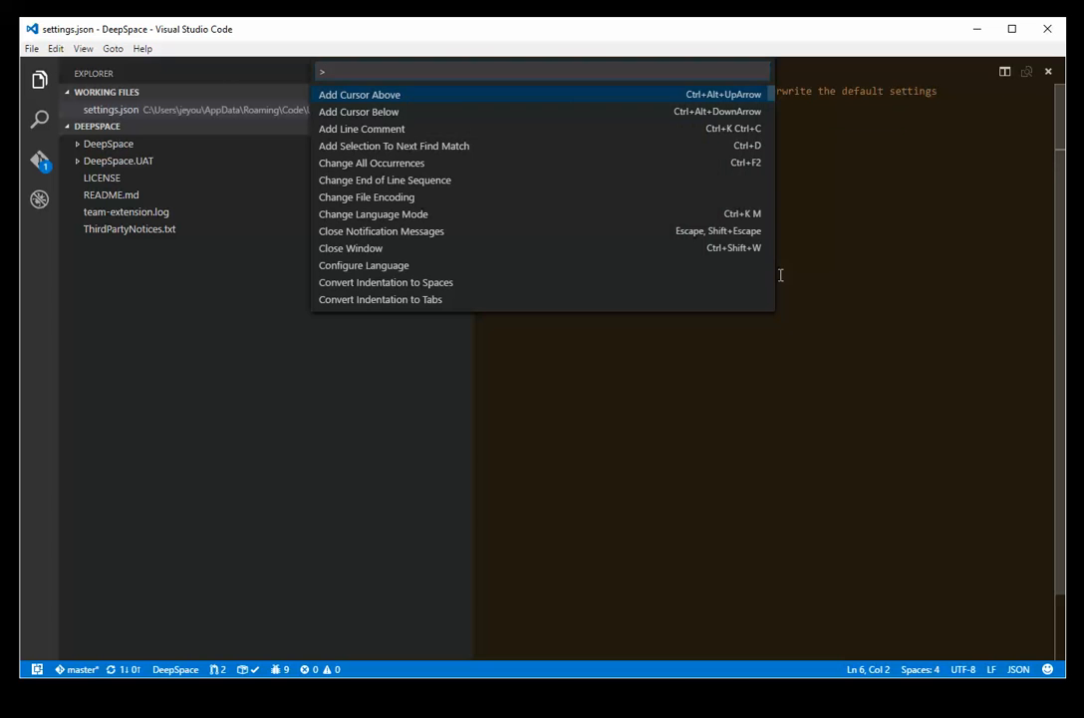
# Run the 'team logout' command to sign out of Team Services for DeepSpace
pyautogui.write('team logout')
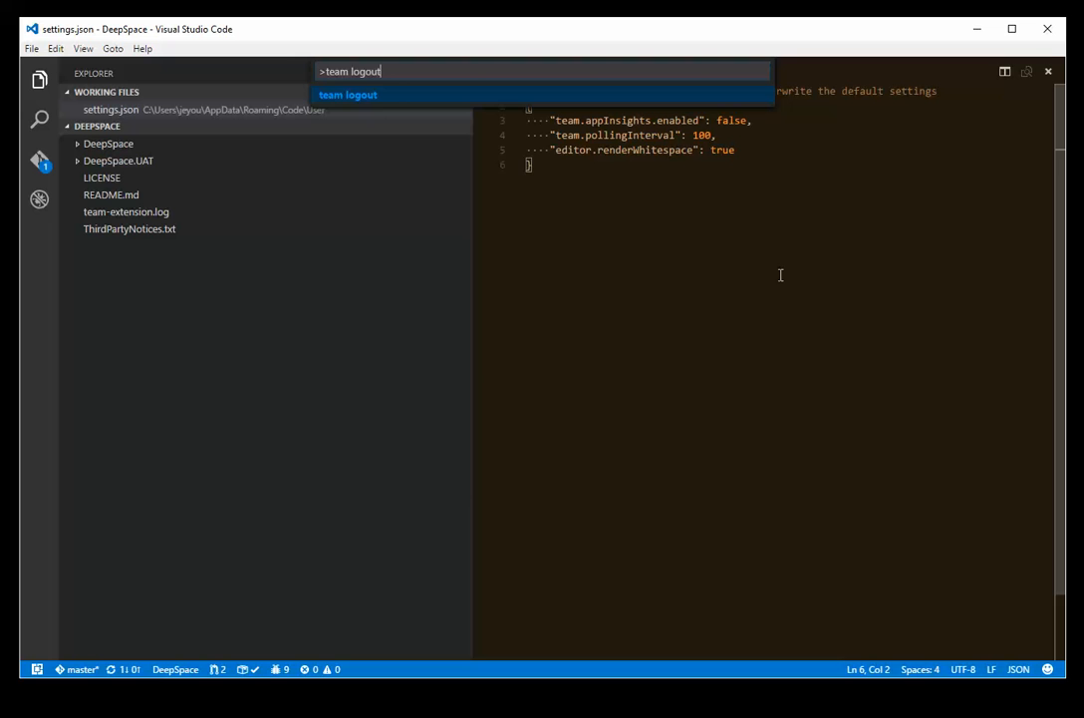
pyautogui.click(347, 93)
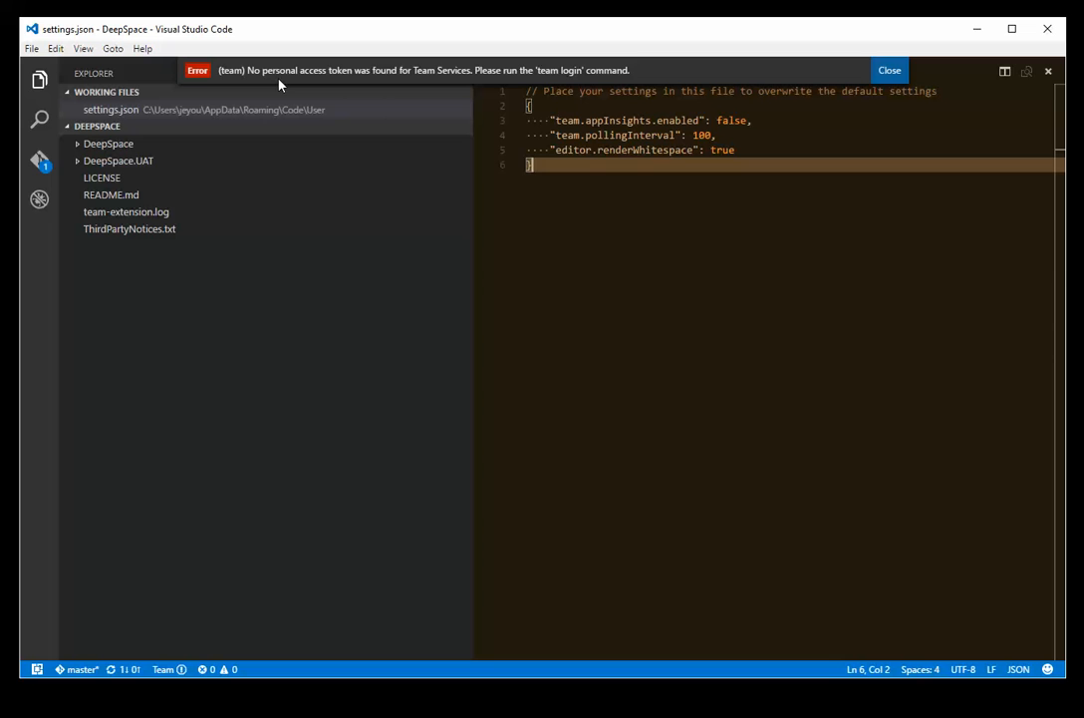
# Dismiss the missing personal access token error notification
pyautogui.click(889, 70)
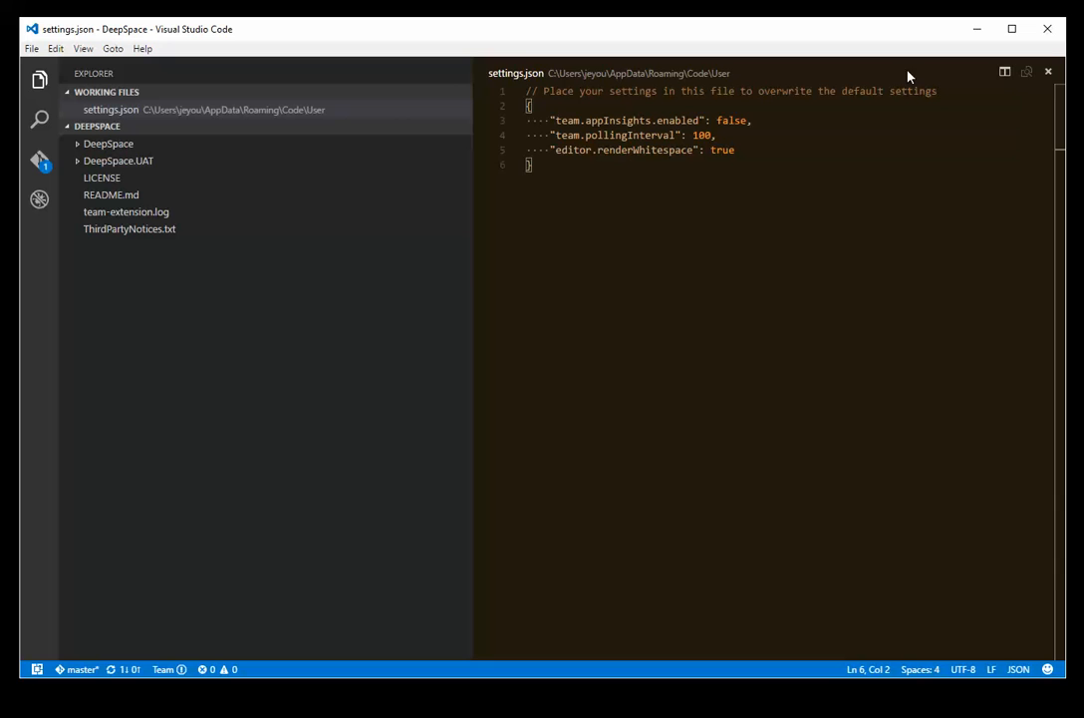